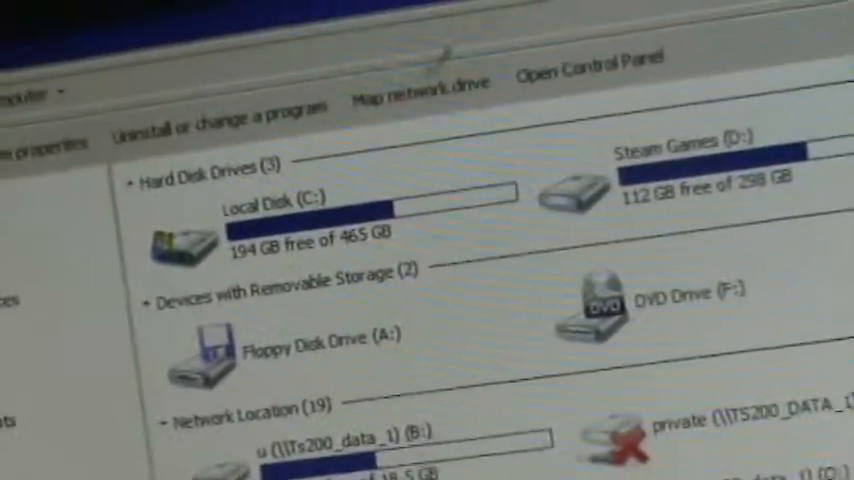
scroll("down", 3)
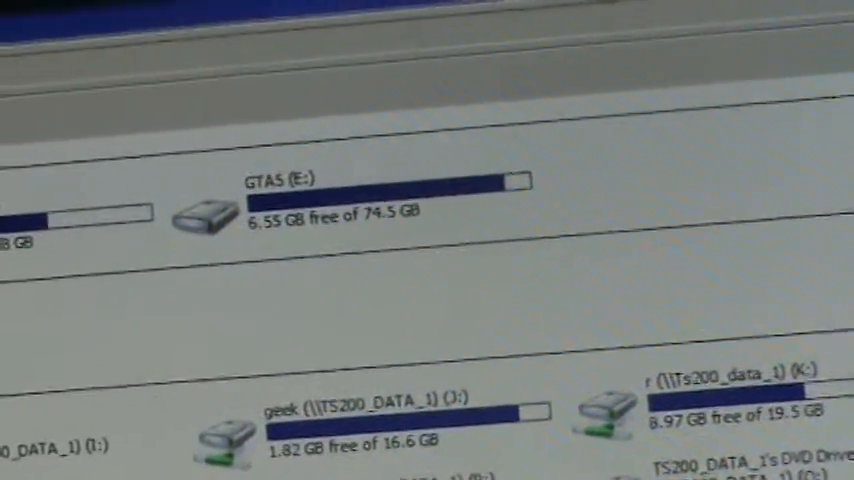
scroll("down", 3)
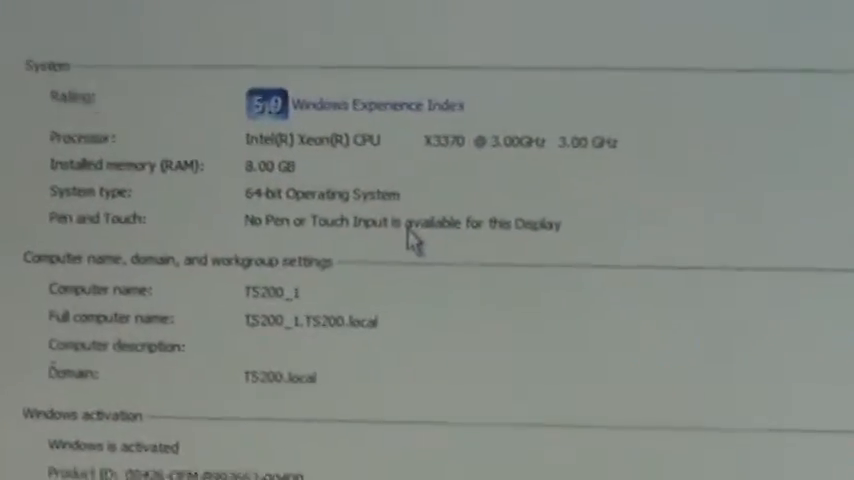
scroll("down", 3)
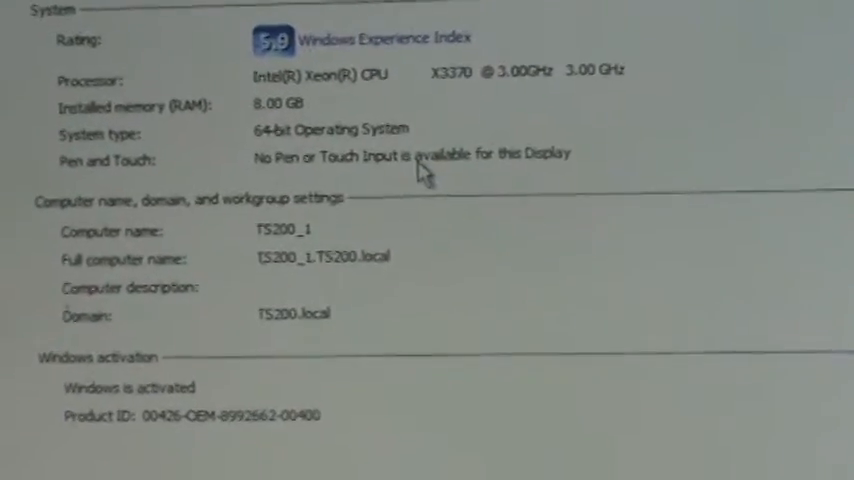